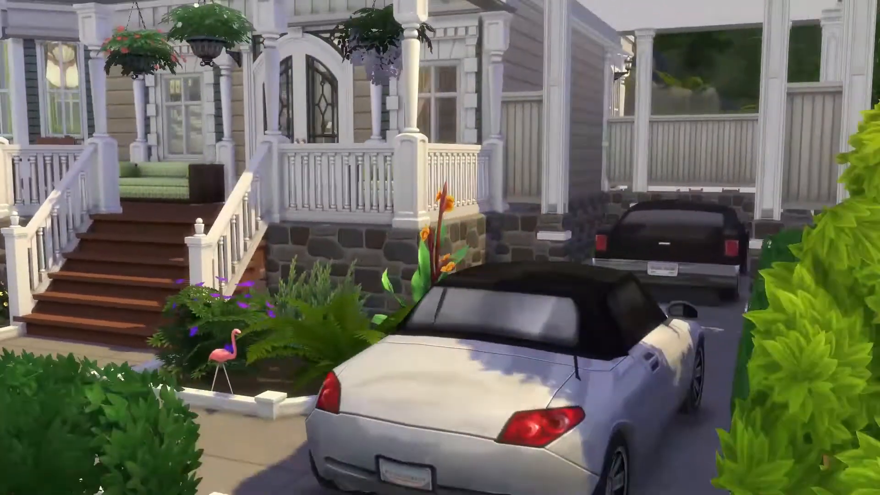
Zoom out over the empty lot while laying the raised foundation and first walls.
{"action": "scroll", "scroll_direction": "down", "scroll_amount": 3}
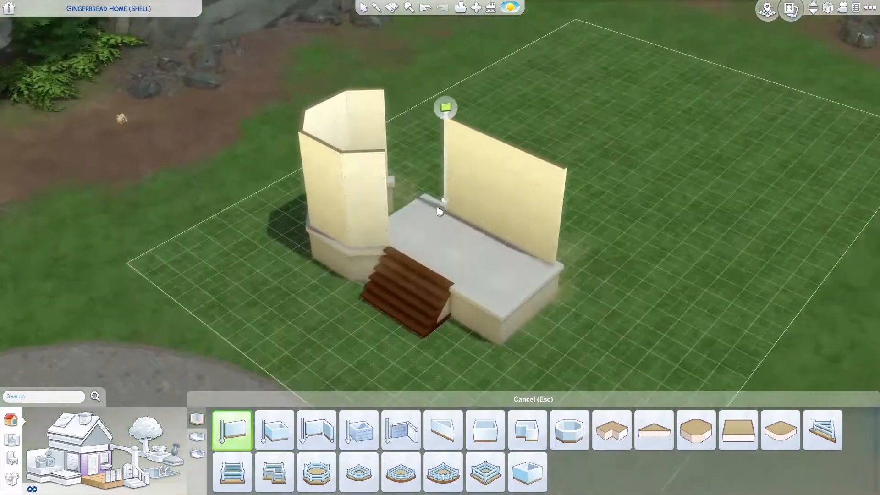
Place a porch column on the stone-clad front foundation.
{"action": "left_click", "coordinate": [316, 430]}
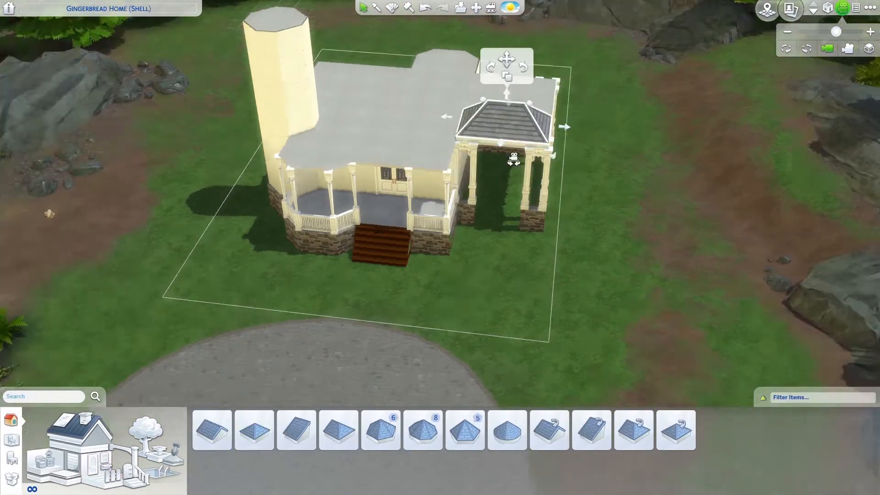
Set the grey octagonal roof over the corner porch of the house.
{"action": "left_click", "coordinate": [421, 430]}
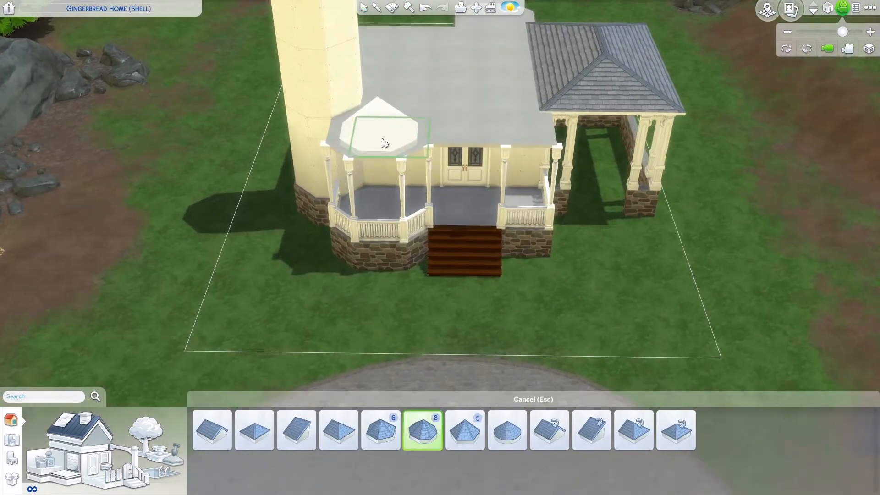
{"action": "left_click", "coordinate": [386, 142]}
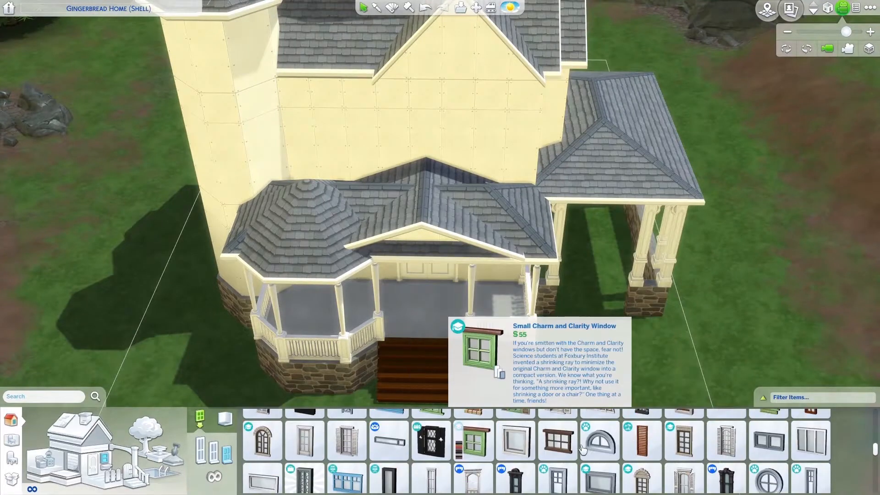
Place an arched window on the upper wall and a narrow window on the tower.
{"action": "left_click", "coordinate": [767, 471]}
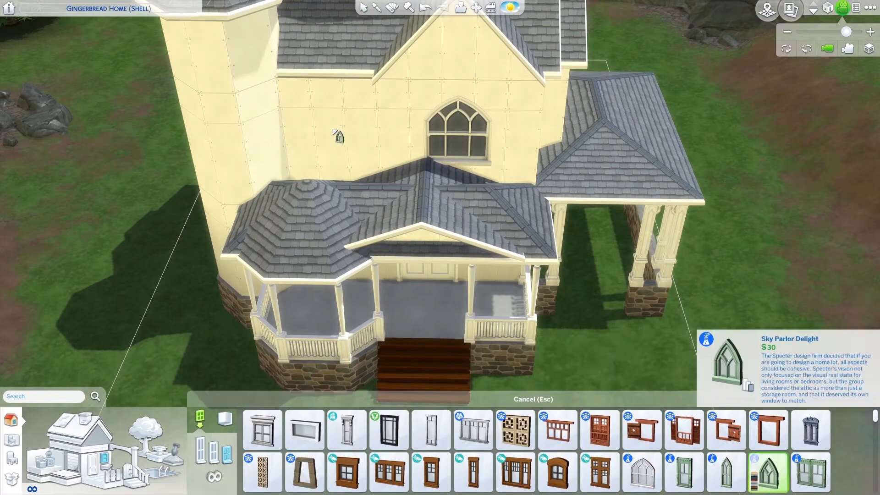
{"action": "left_click", "coordinate": [336, 131]}
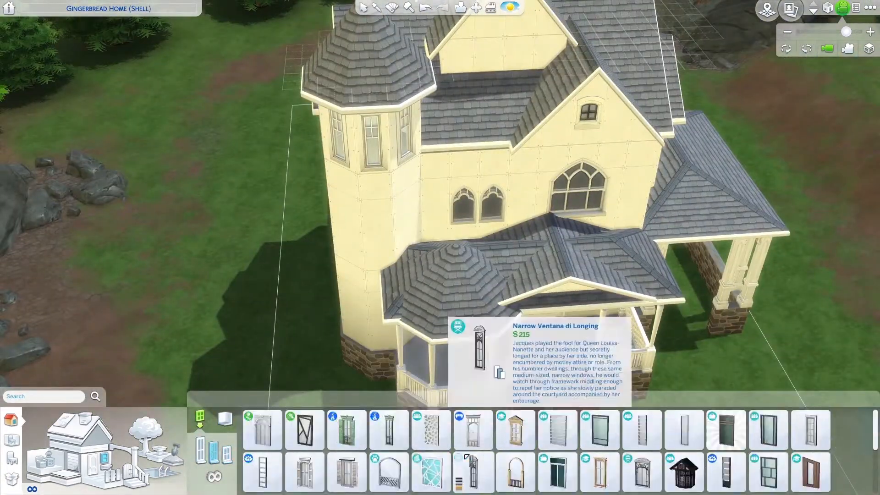
{"action": "left_click", "coordinate": [389, 429]}
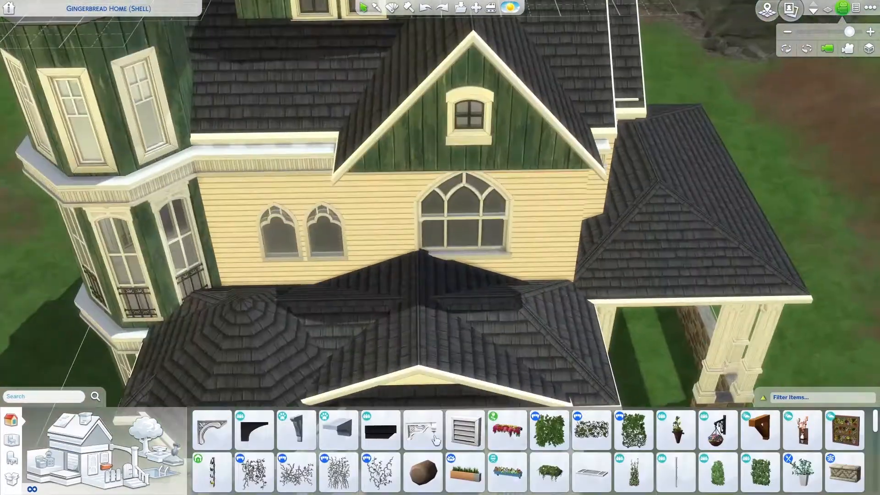
Draw the low cream garden wall around the backyard and bring up Share Lot.
{"action": "left_click", "coordinate": [210, 430]}
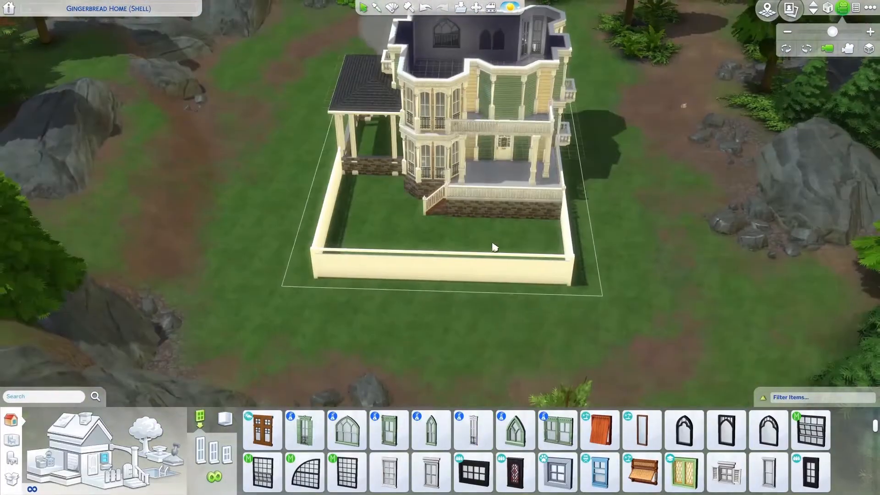
{"action": "left_click", "coordinate": [473, 428]}
{"action": "type", "text": "Serenity and"}
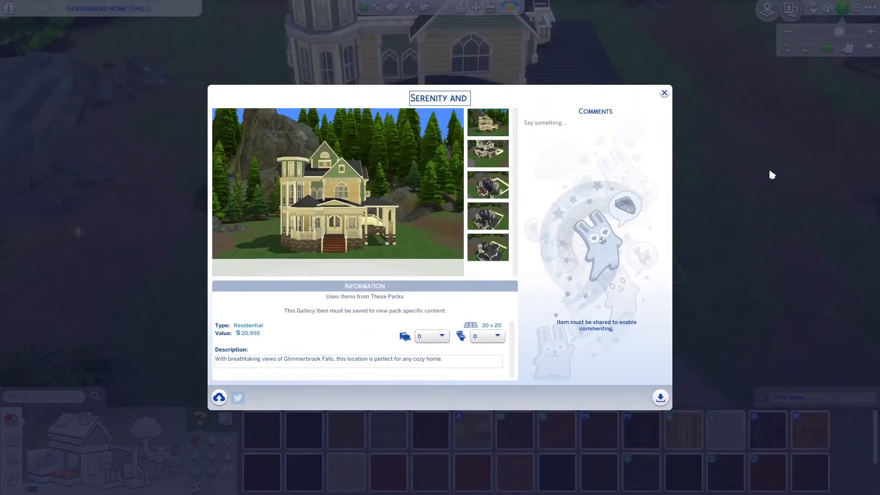
Close the Gallery details window to return to landscaping the front walkway.
{"action": "left_click", "coordinate": [660, 397]}
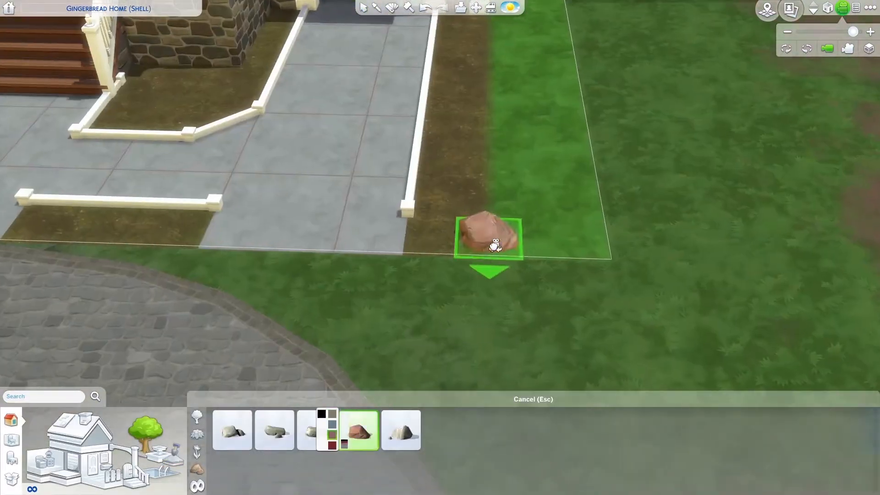
Plant a fern in the walkway planter and finish the rock border with a large boulder.
{"action": "left_click", "coordinate": [489, 233]}
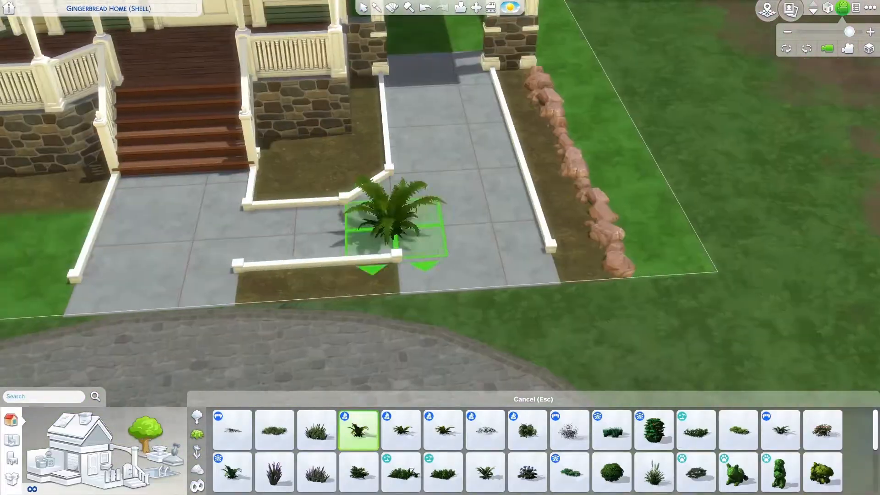
{"action": "left_click", "coordinate": [568, 472]}
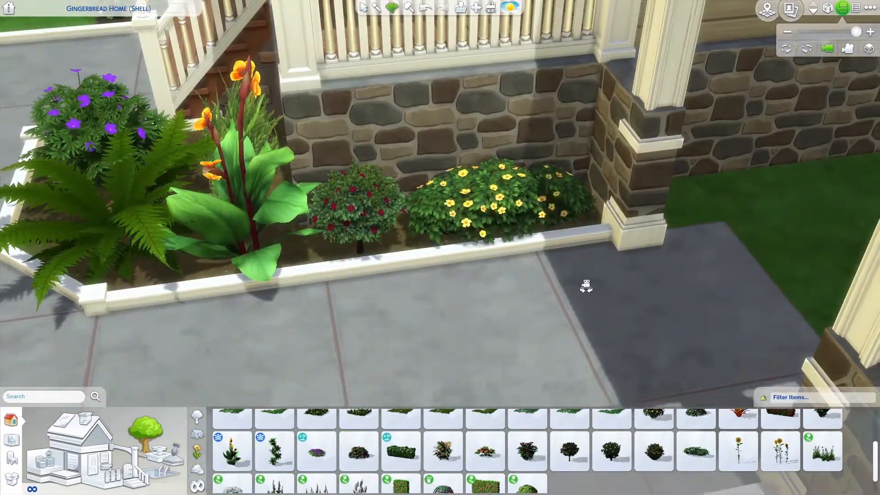
{"action": "left_click", "coordinate": [485, 430]}
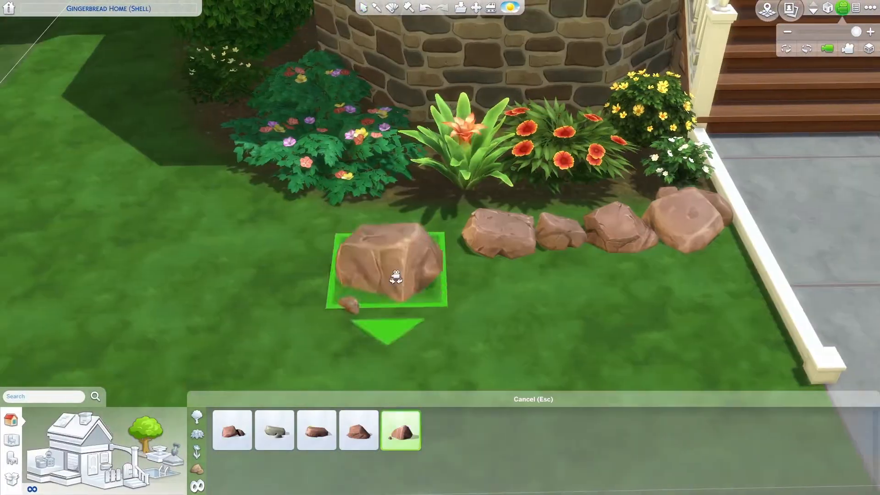
{"action": "left_click", "coordinate": [358, 429]}
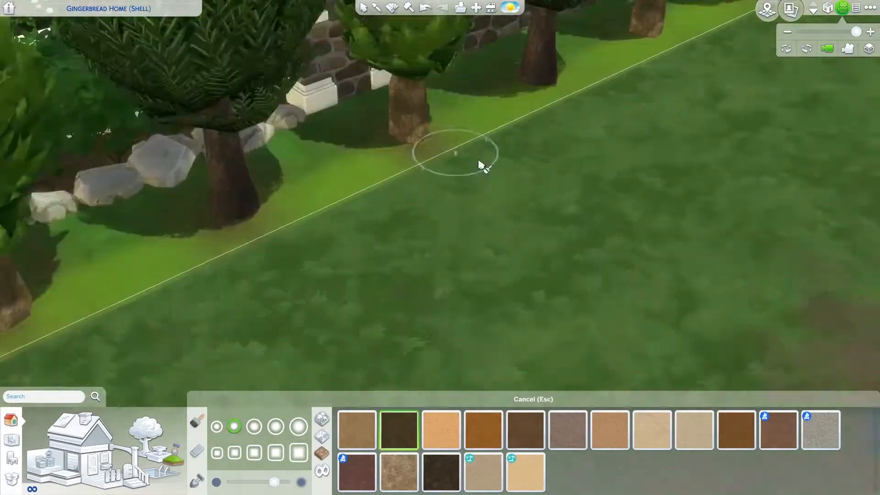
Brush dirt terrain paint onto the ground along the tree line.
{"action": "left_click", "coordinate": [321, 418]}
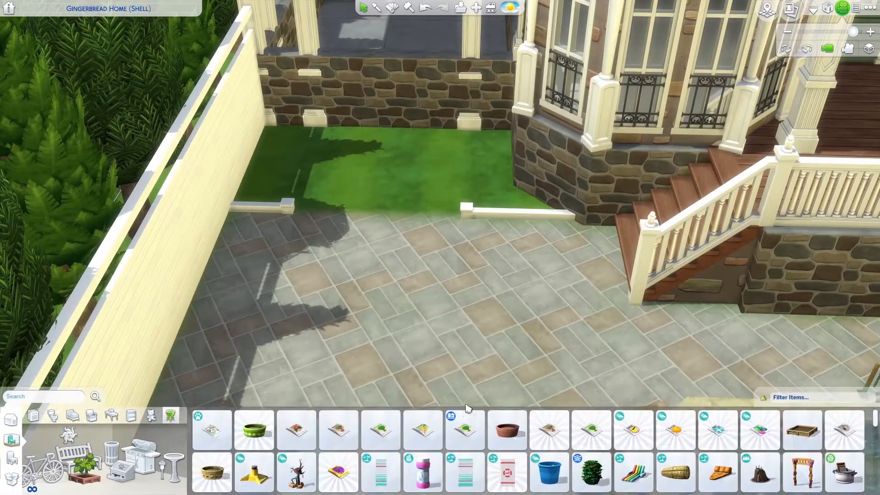
Place a planter and a decor object on the backyard patio beside the pool.
{"action": "left_click", "coordinate": [800, 430]}
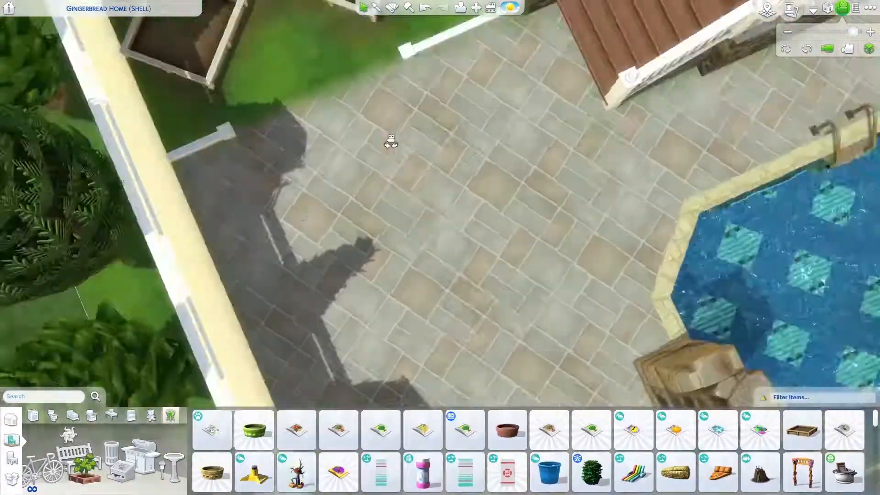
{"action": "left_click", "coordinate": [464, 471]}
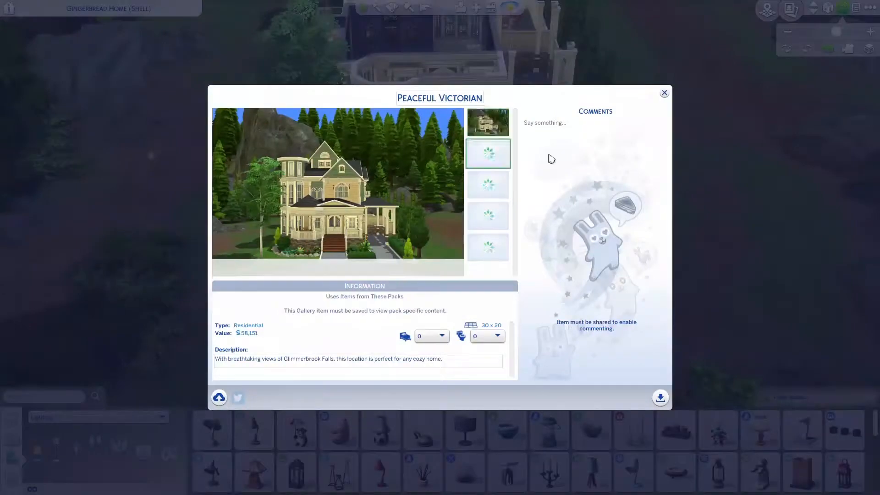
{"action": "left_click", "coordinate": [663, 92]}
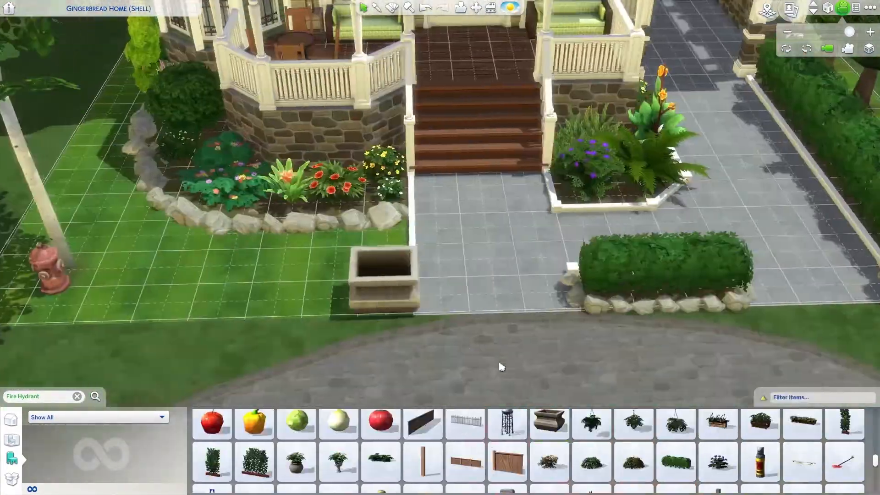
Place the fire hydrant in the front yard, then filter the catalog to Lighting items.
{"action": "left_click", "coordinate": [675, 424]}
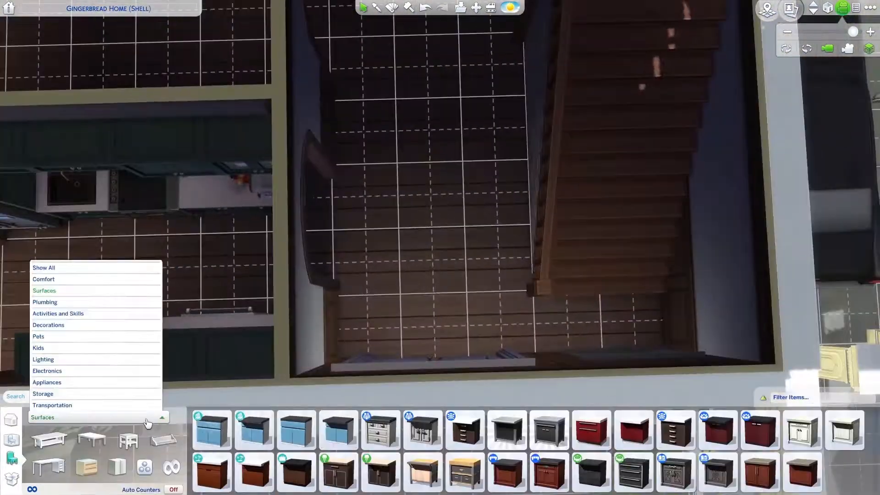
{"action": "left_click", "coordinate": [44, 359]}
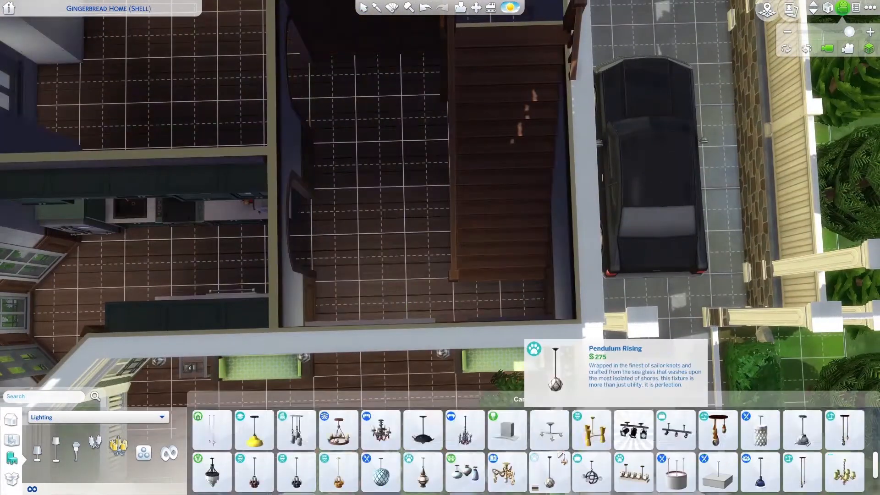